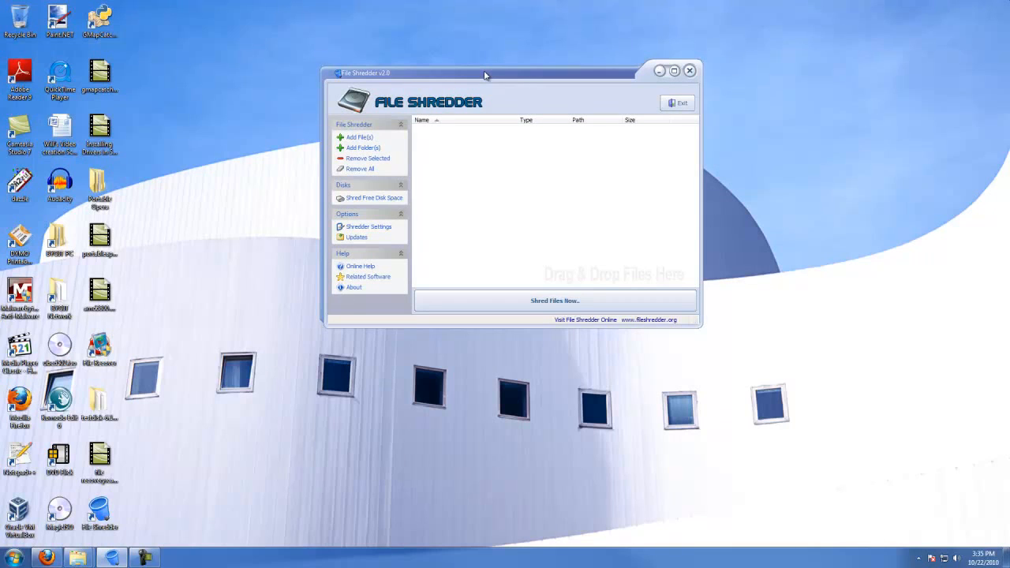
mouse_move(354, 58)
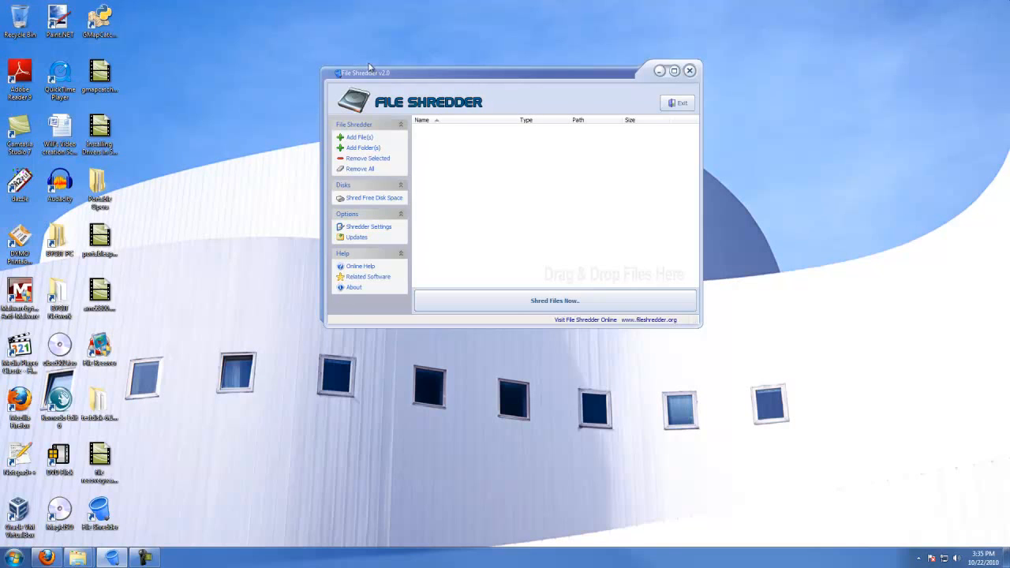
Review the Shredder Settings and Algorithms dropdown, then close the dialog unchanged.
left_click_drag(366, 73, 414, 132)
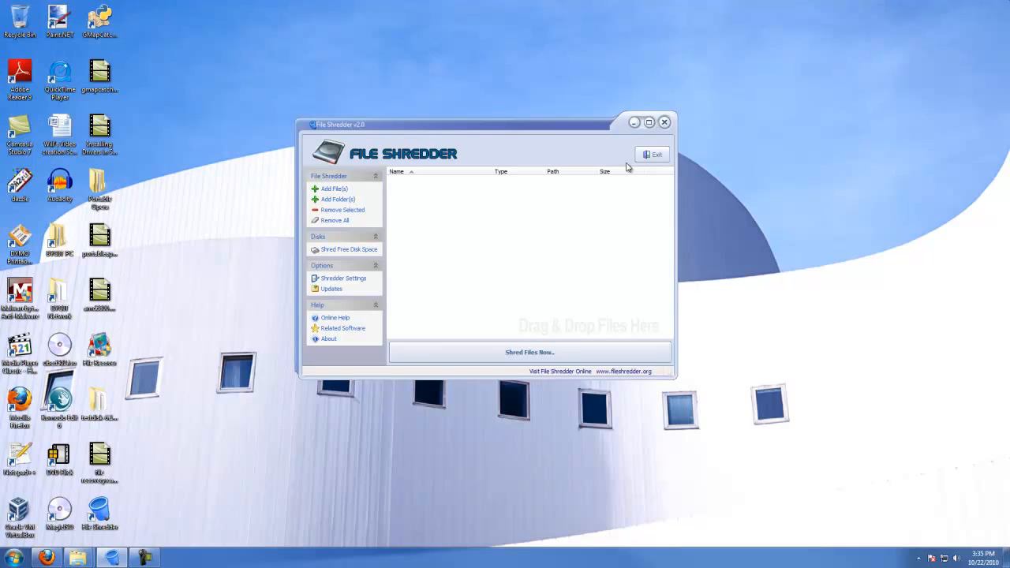
mouse_move(640, 139)
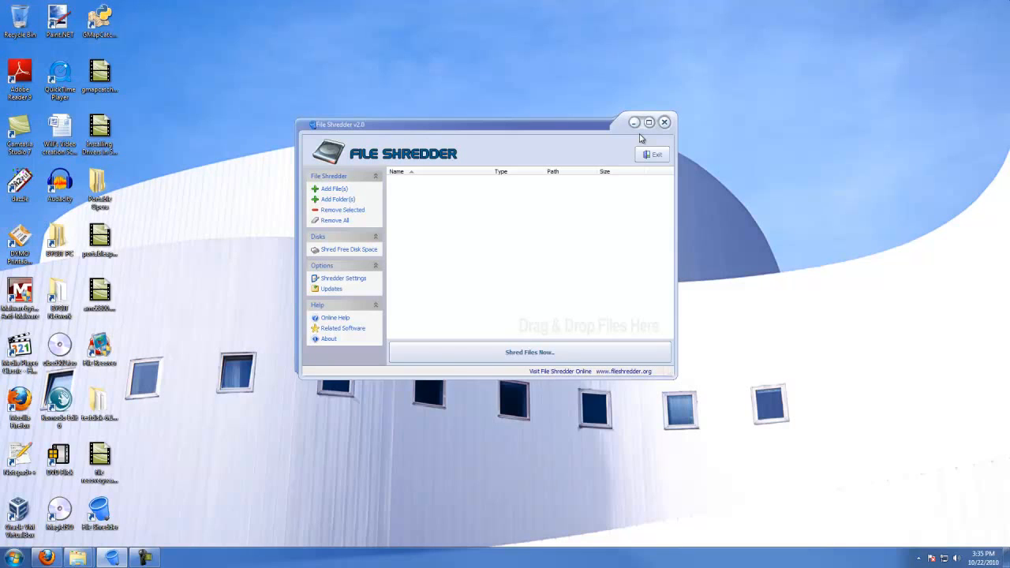
mouse_move(432, 175)
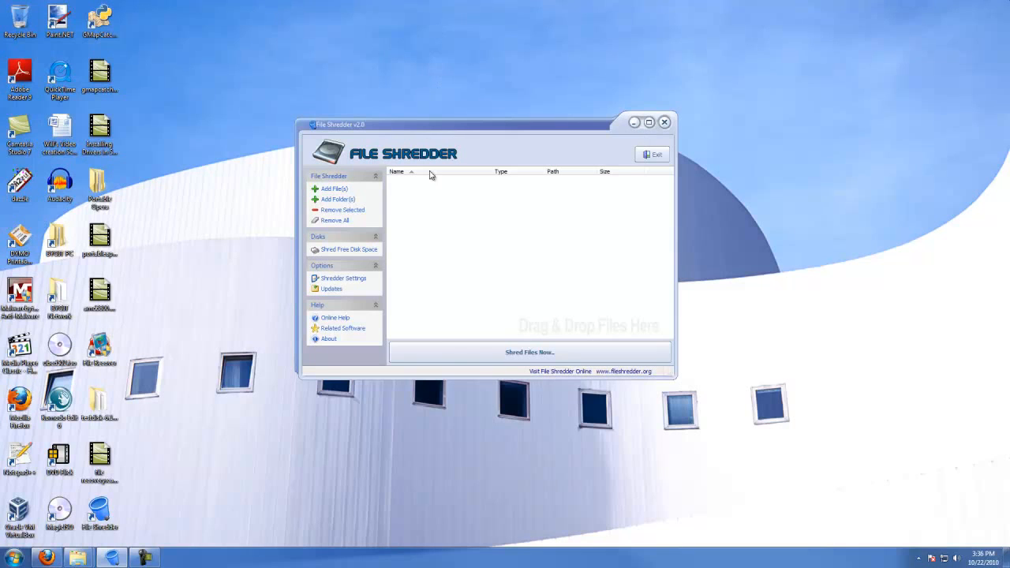
mouse_move(464, 133)
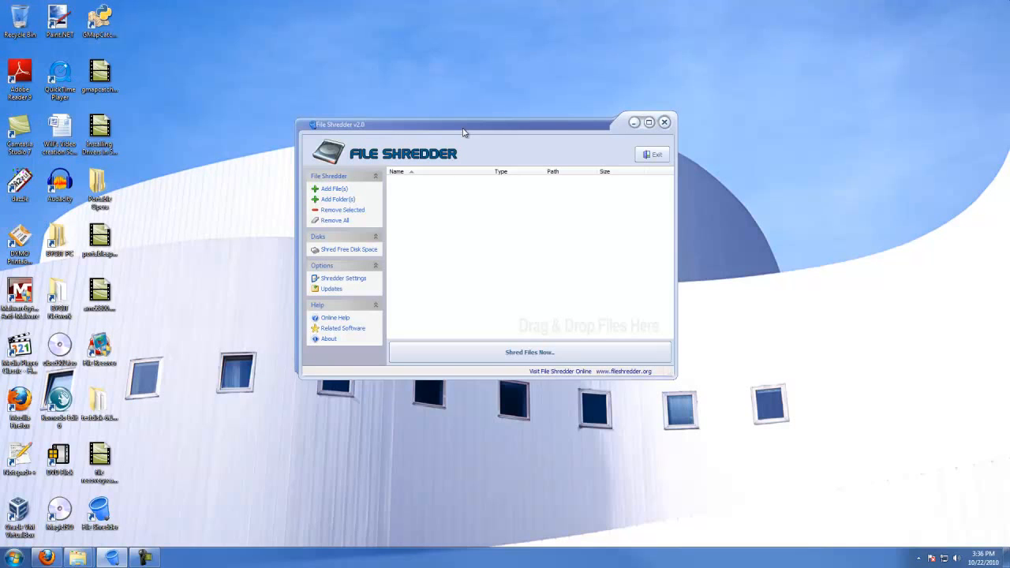
left_click_drag(465, 124, 521, 117)
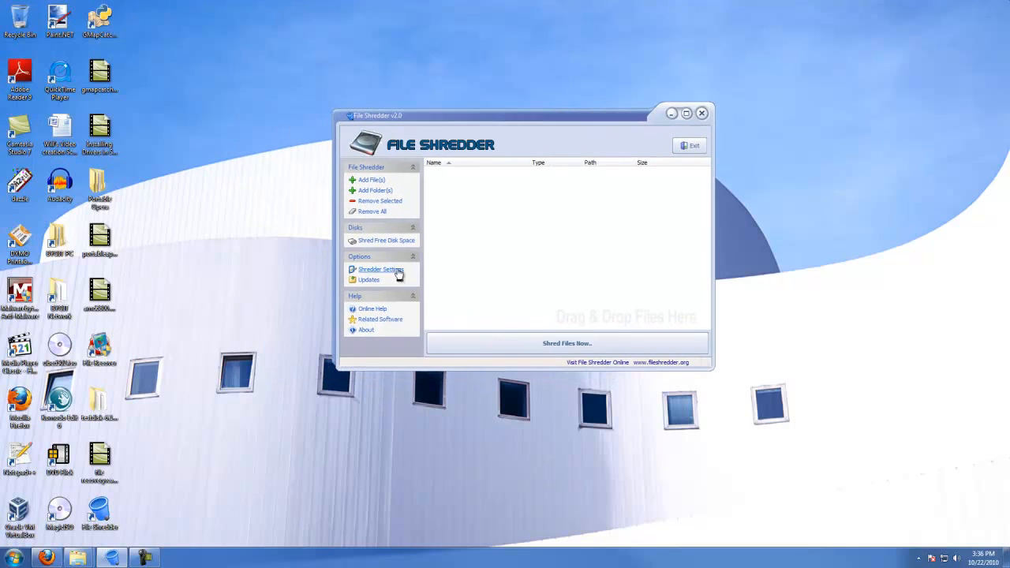
mouse_move(385, 240)
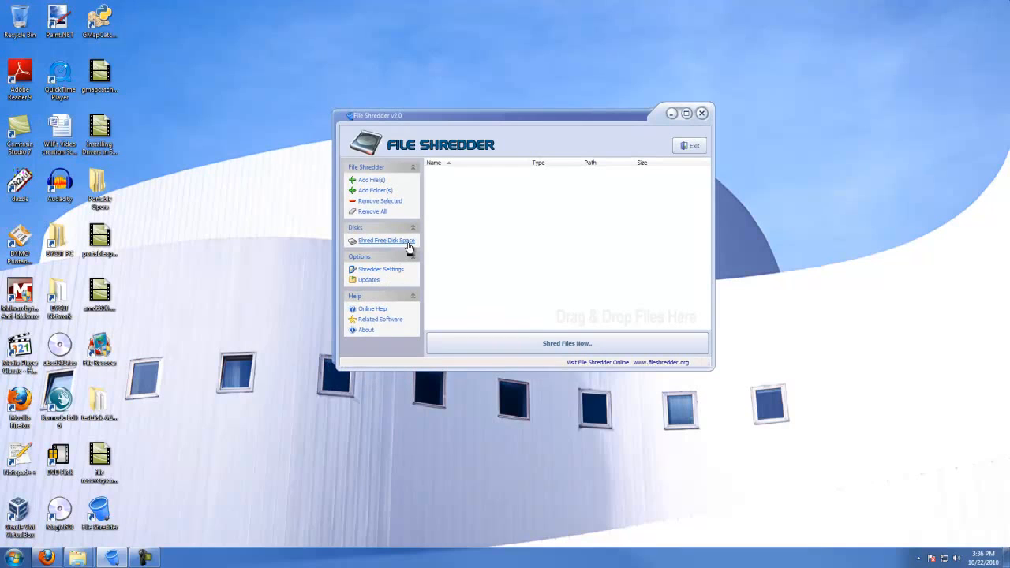
mouse_move(382, 246)
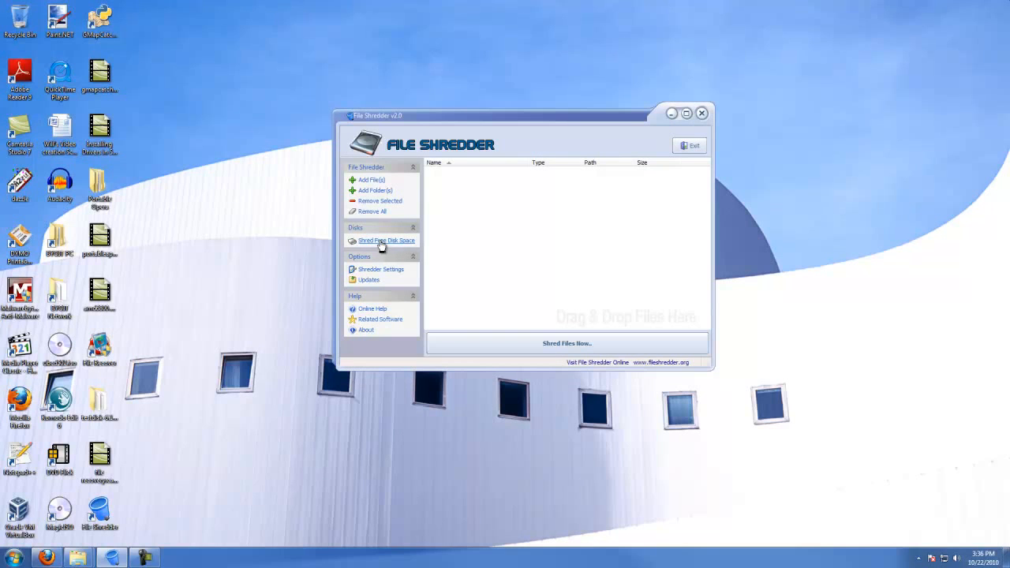
left_click(382, 268)
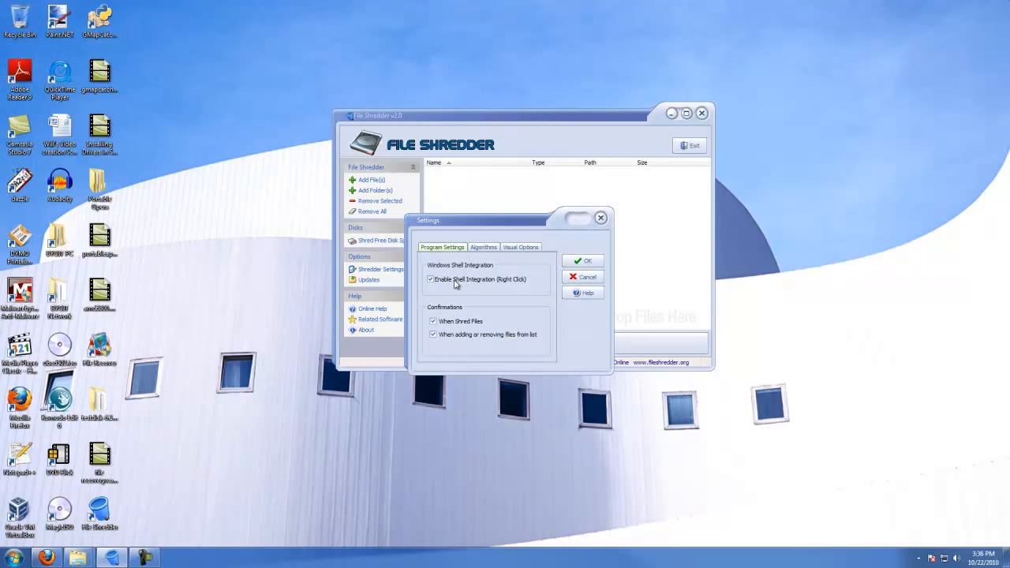
left_click(482, 246)
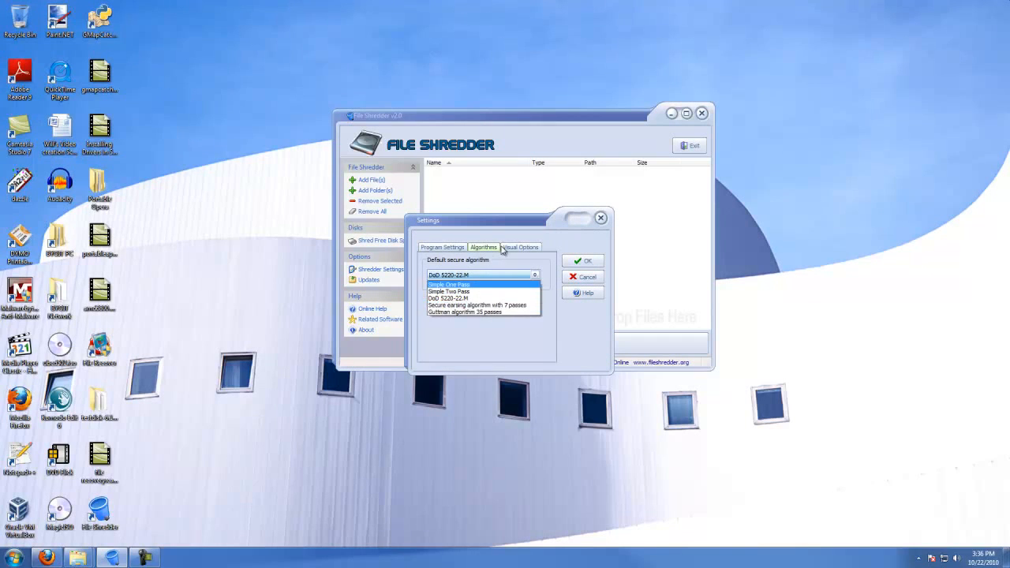
left_click(13, 555)
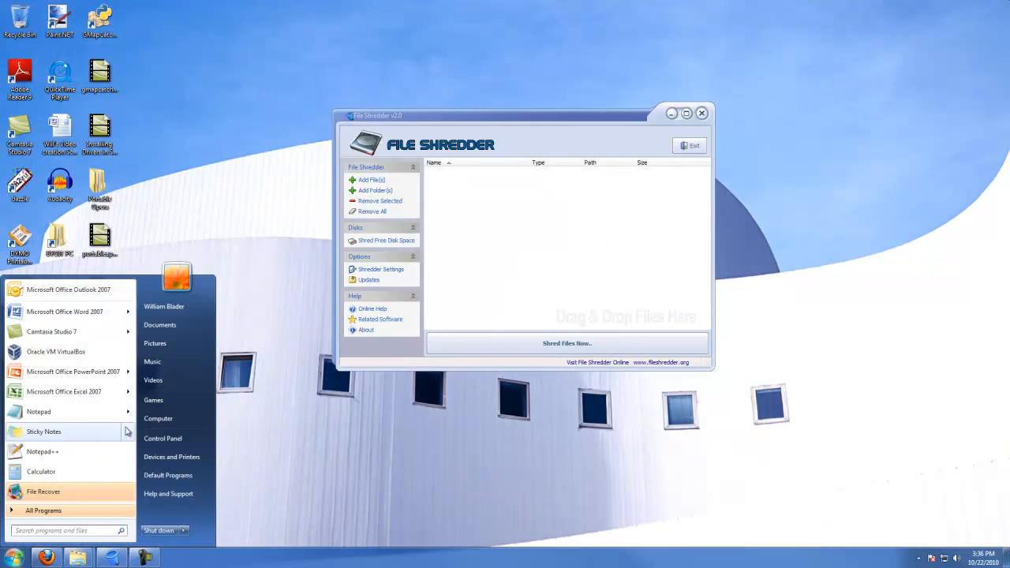
Launch PC Tools File Recover and set Look in to E: (USB DISK) for scanning.
left_click(158, 418)
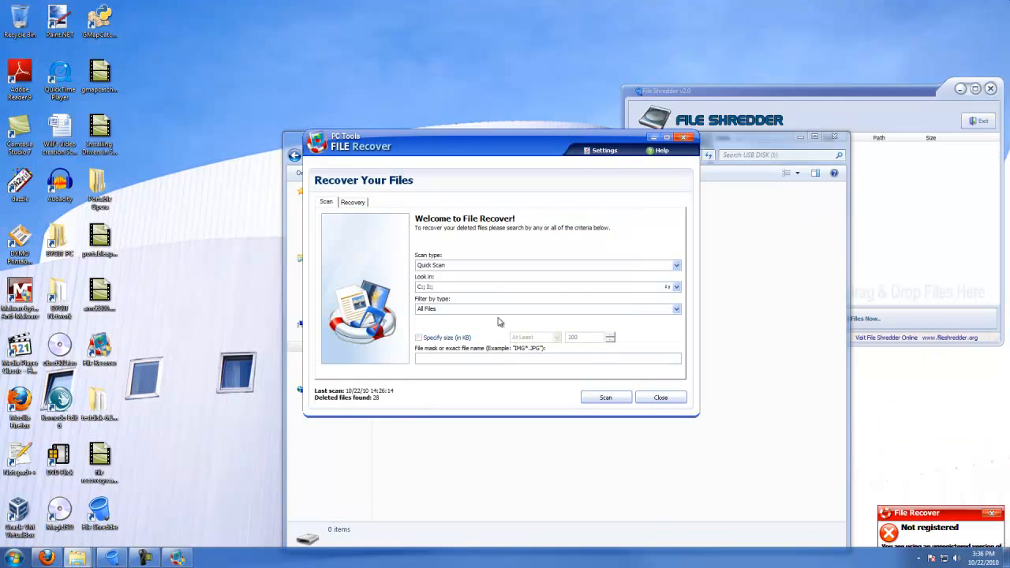
left_click(675, 287)
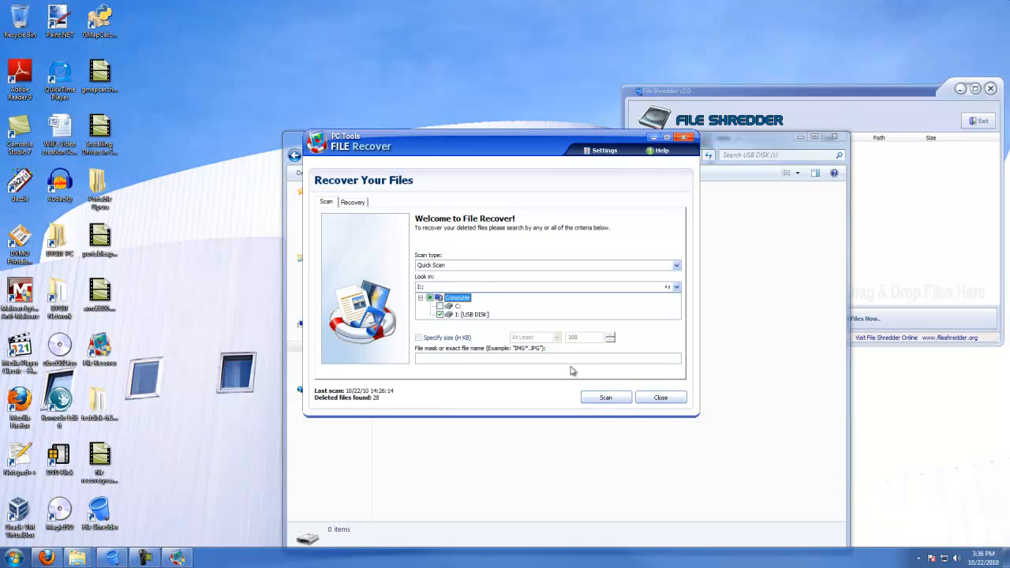
left_click(606, 398)
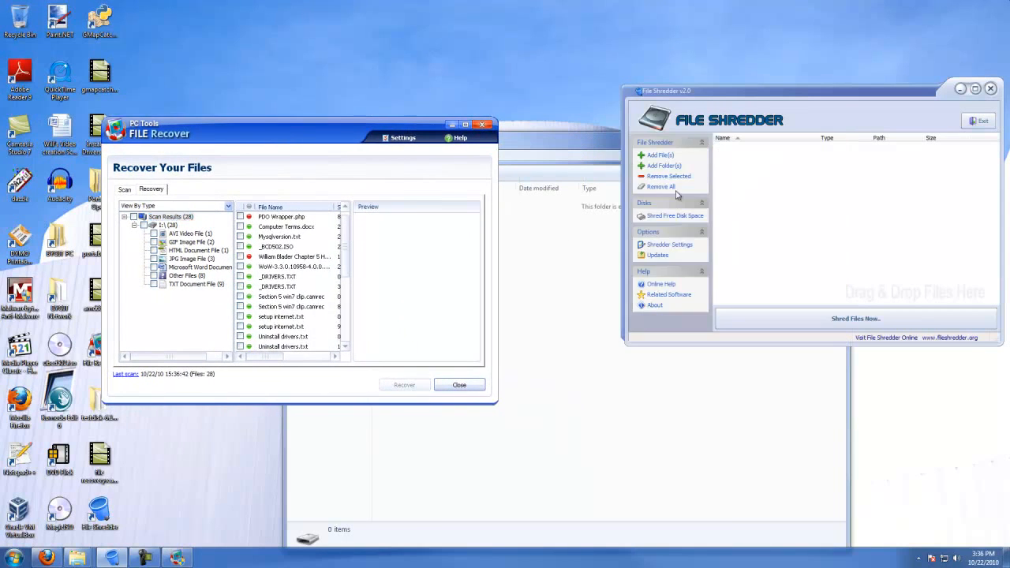
Add USB DISK (E:) to the shred list and shred it, dismissing the files-in-use warning.
left_click(661, 165)
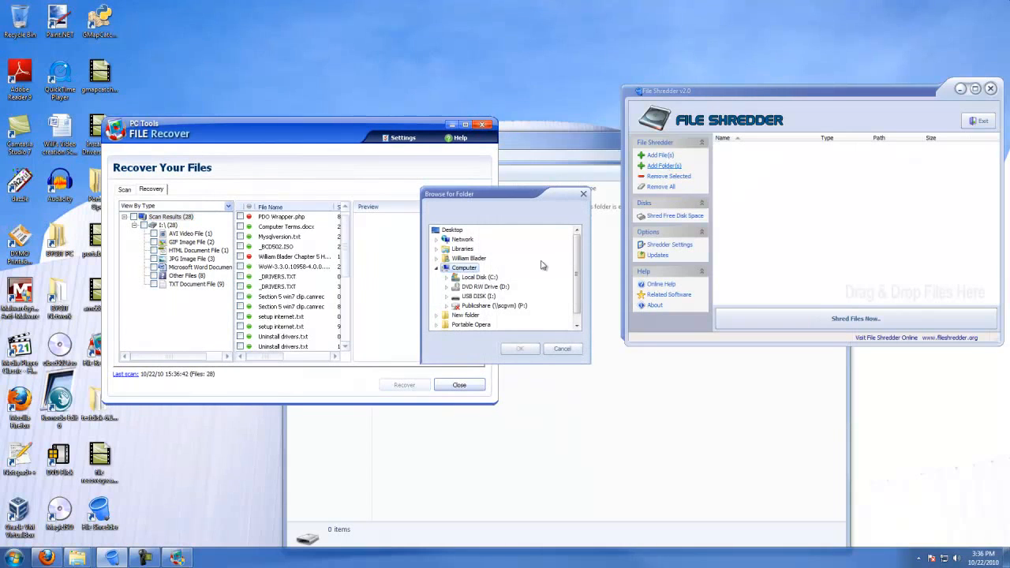
left_click(478, 297)
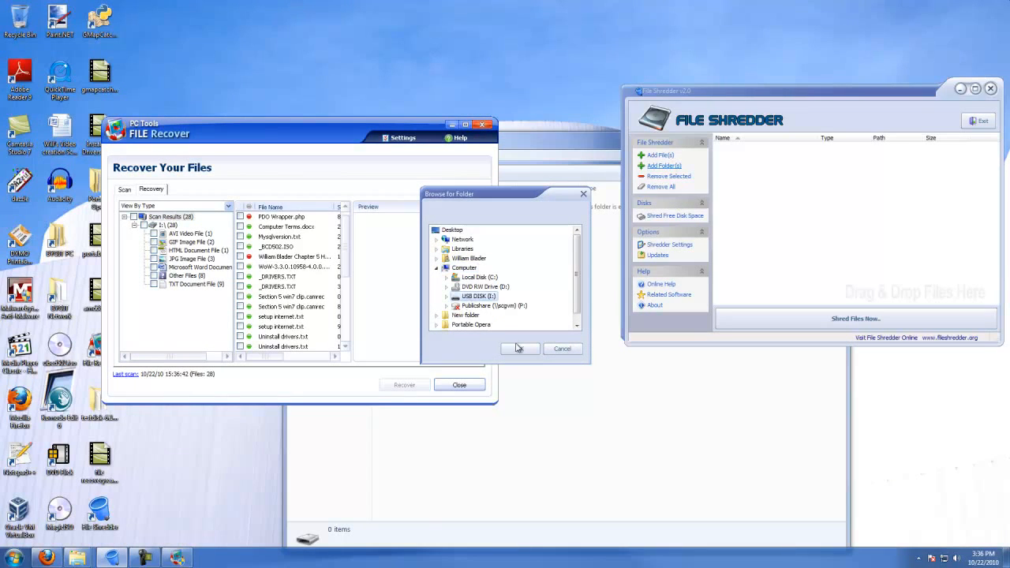
left_click(519, 348)
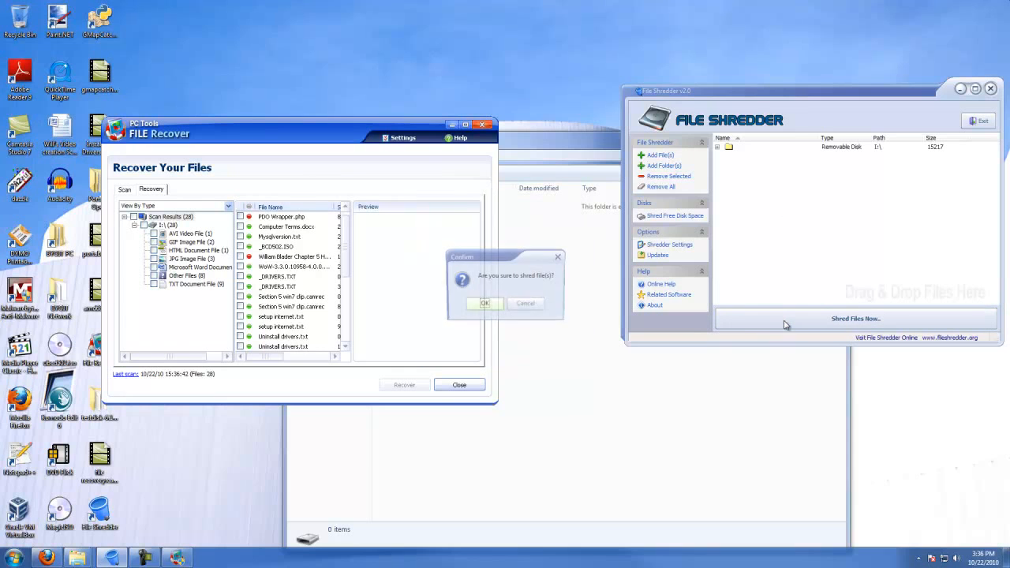
left_click(486, 302)
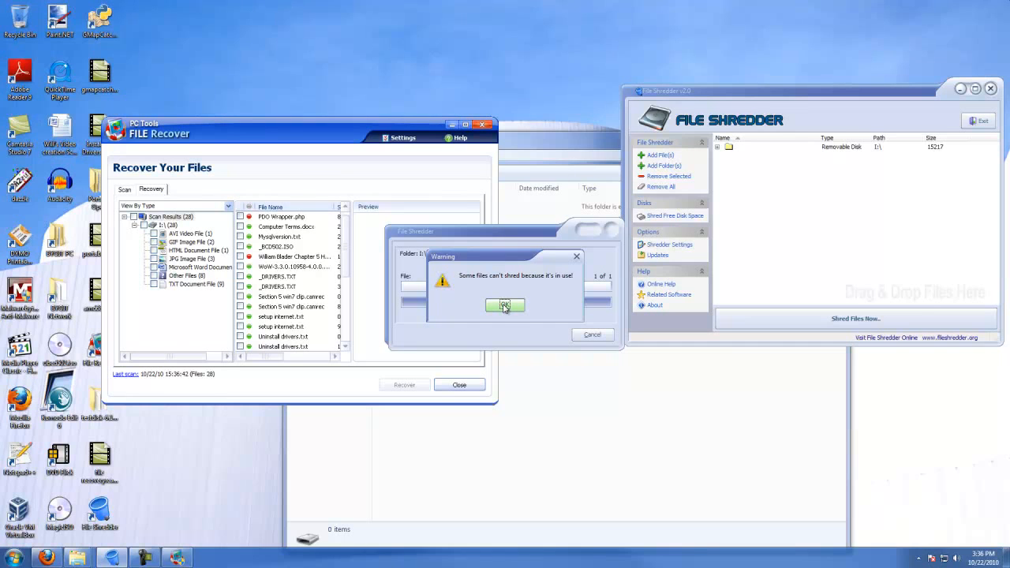
left_click(505, 306)
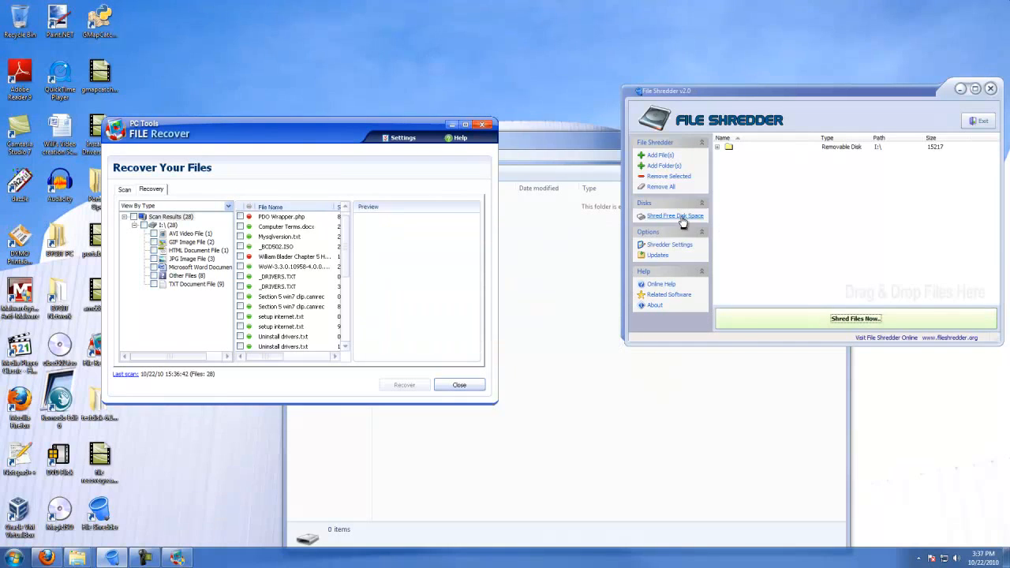
Start wiping free space on drive E: USB DISK, keeping File Recover running.
left_click(676, 215)
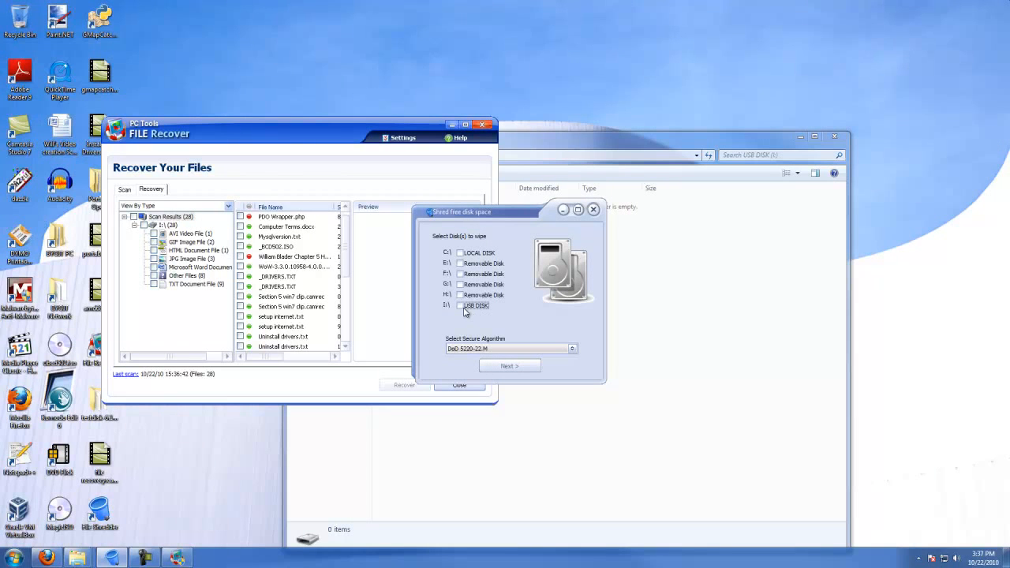
left_click(508, 366)
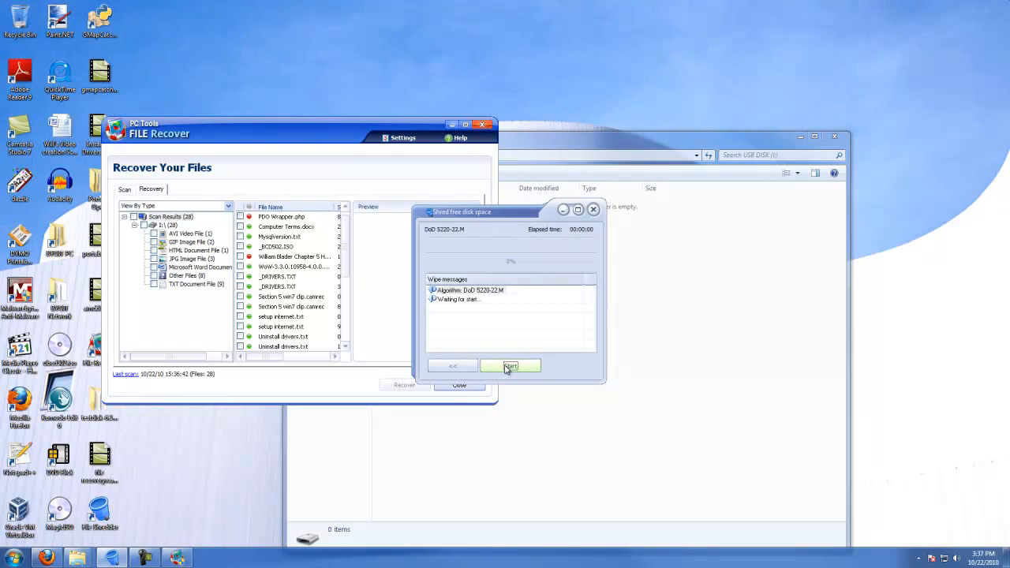
left_click(511, 366)
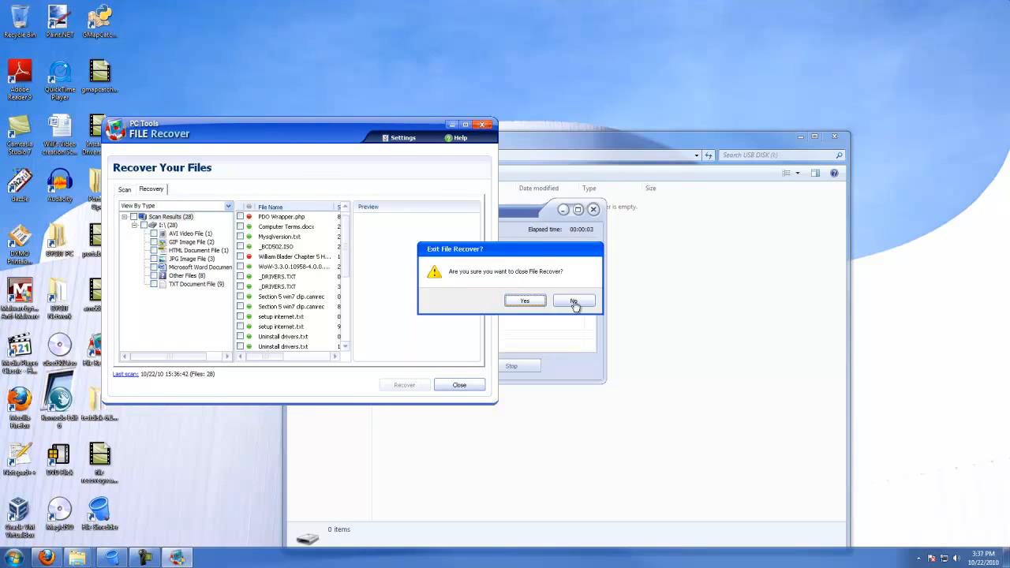
left_click(575, 299)
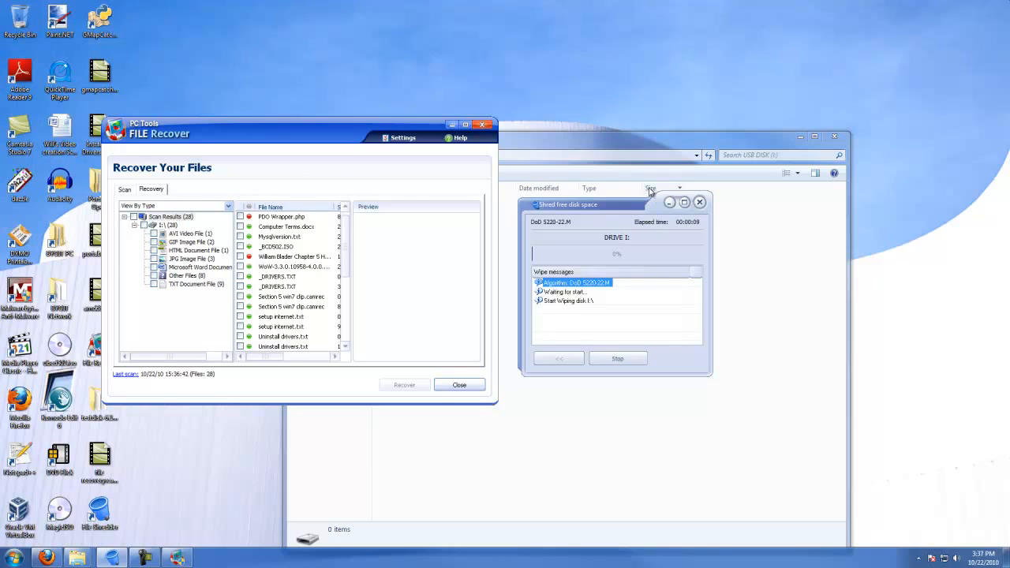
mouse_move(701, 185)
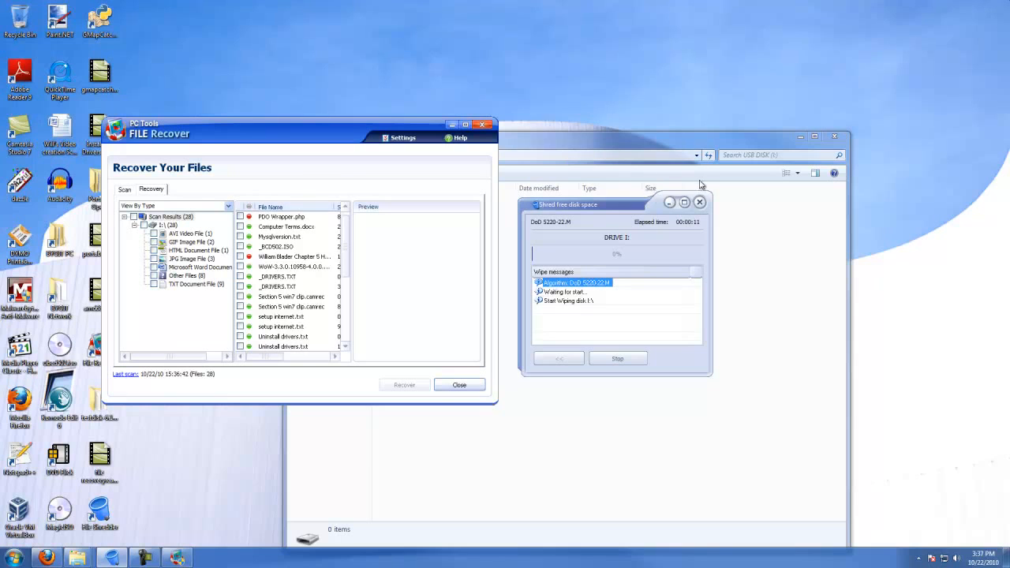
mouse_move(808, 316)
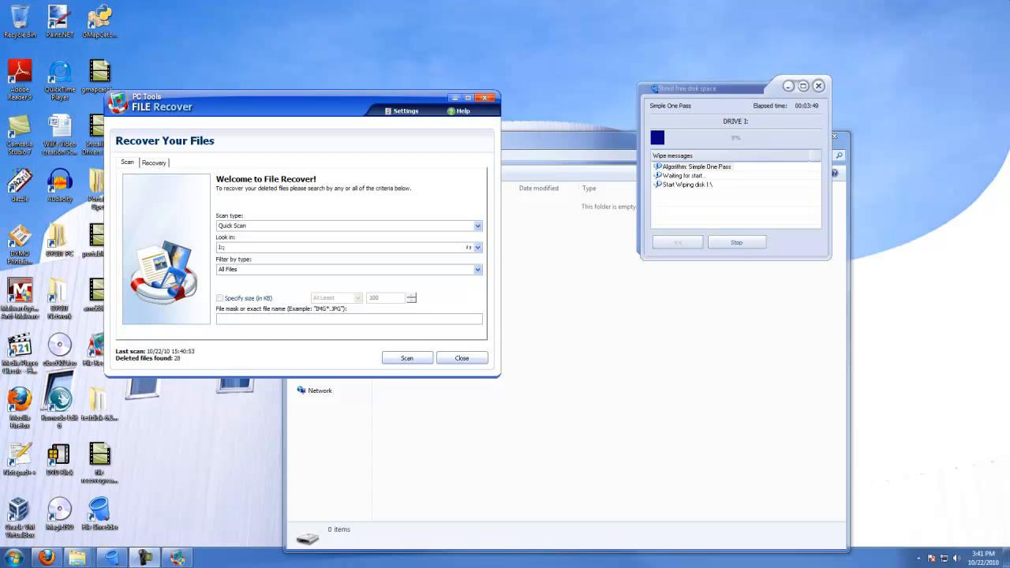
mouse_move(357, 367)
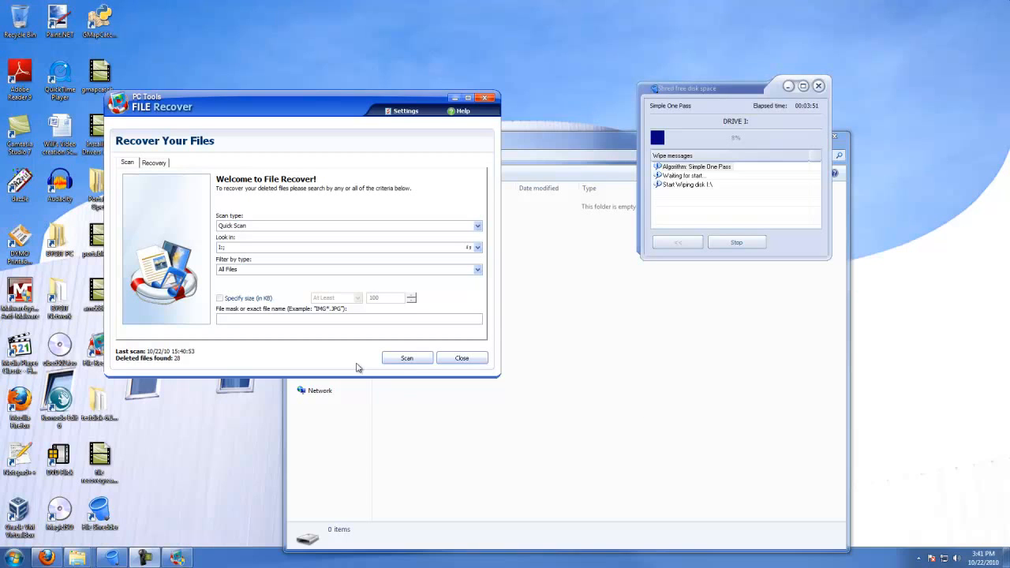
left_click(407, 356)
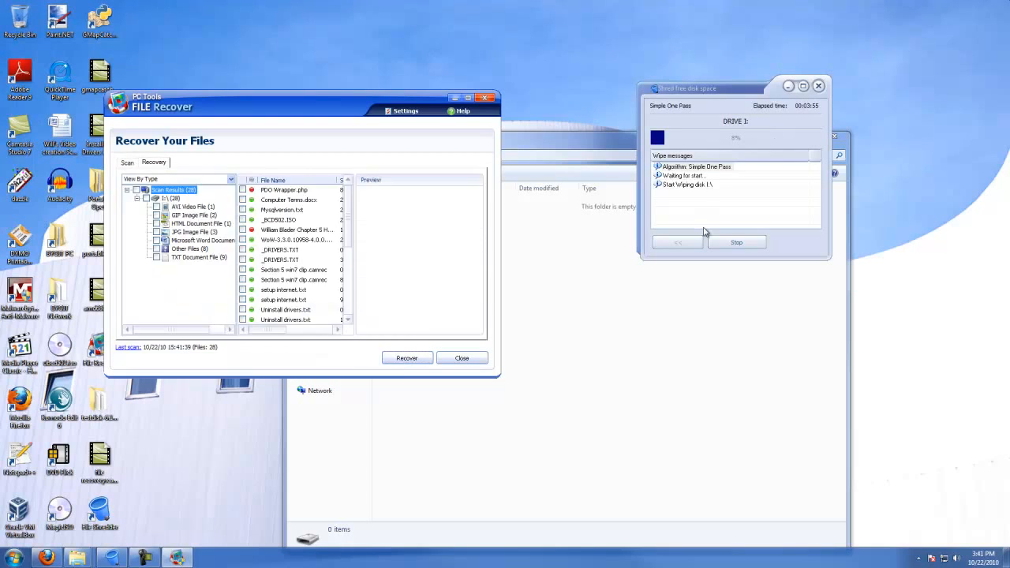
mouse_move(387, 265)
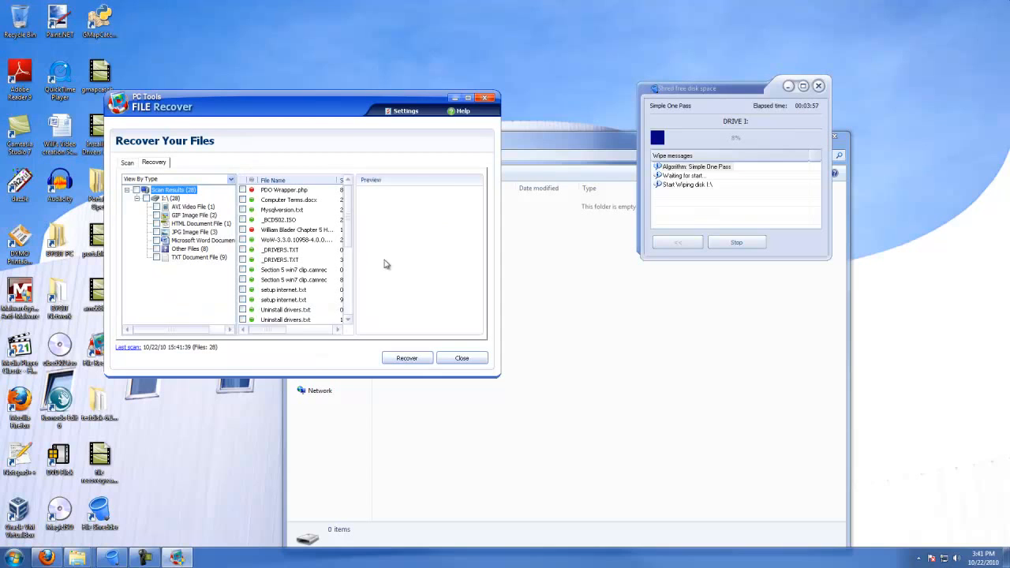
scroll("down", 3)
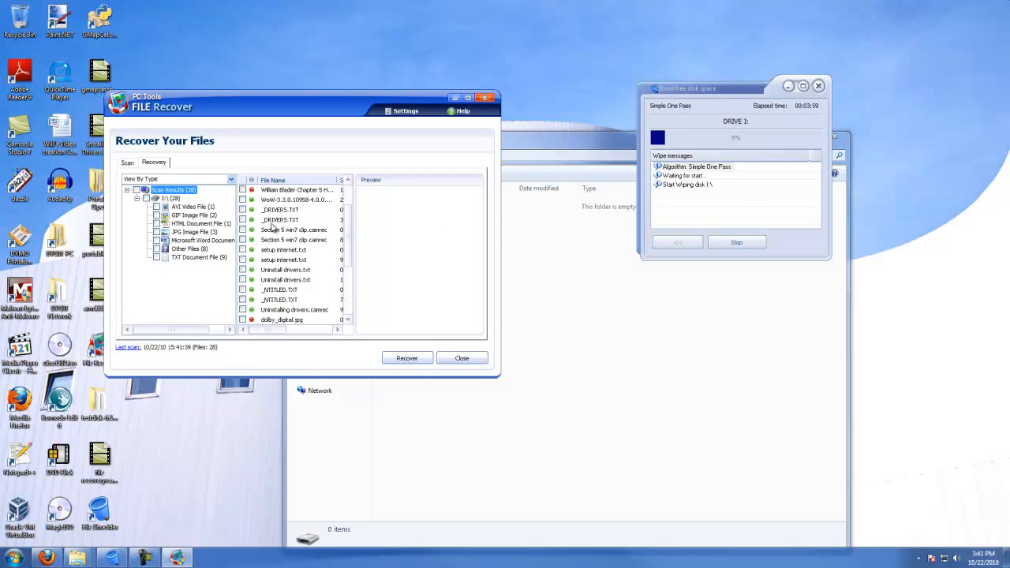
scroll("down", 3)
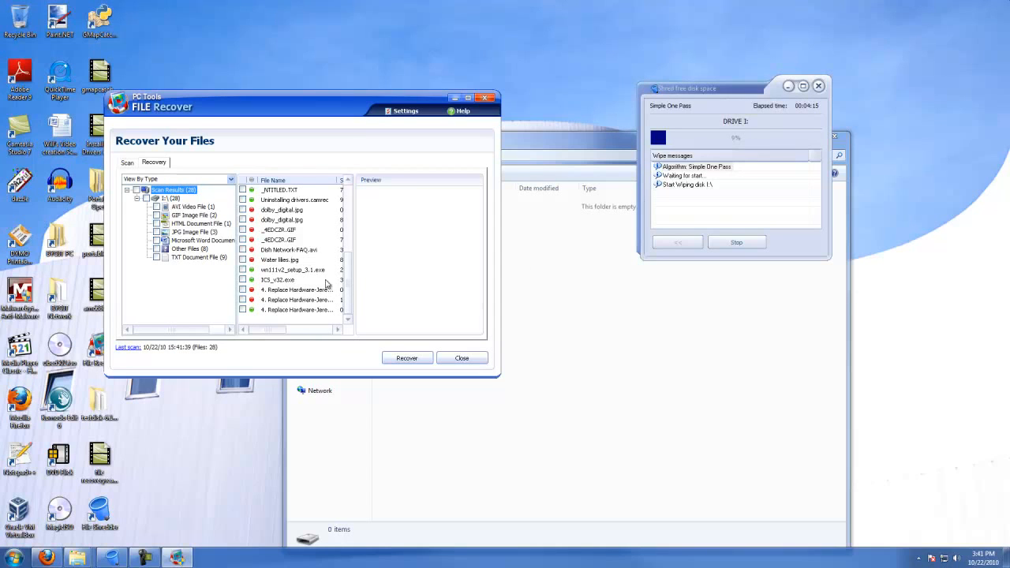
scroll("up", 3)
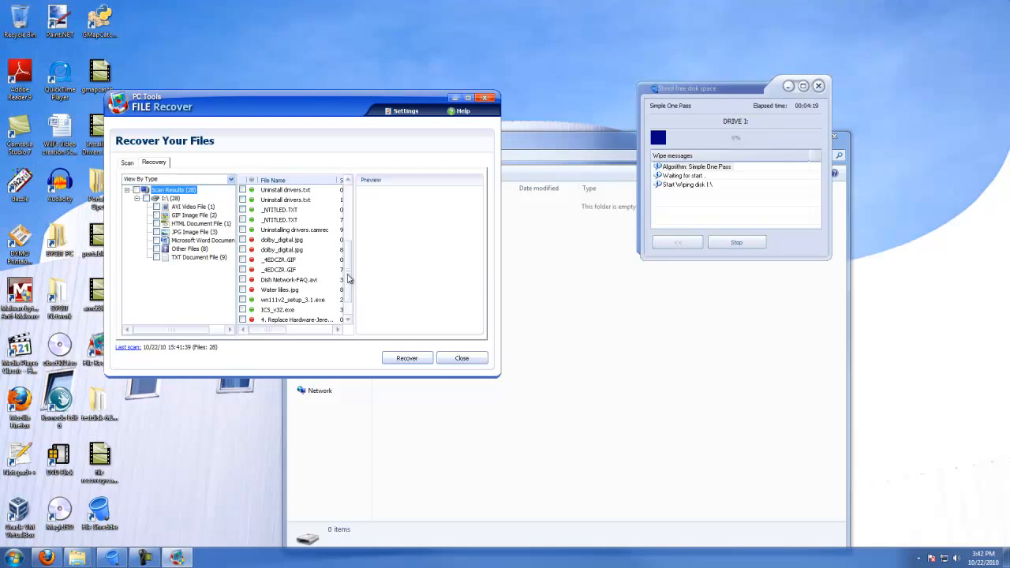
mouse_move(379, 252)
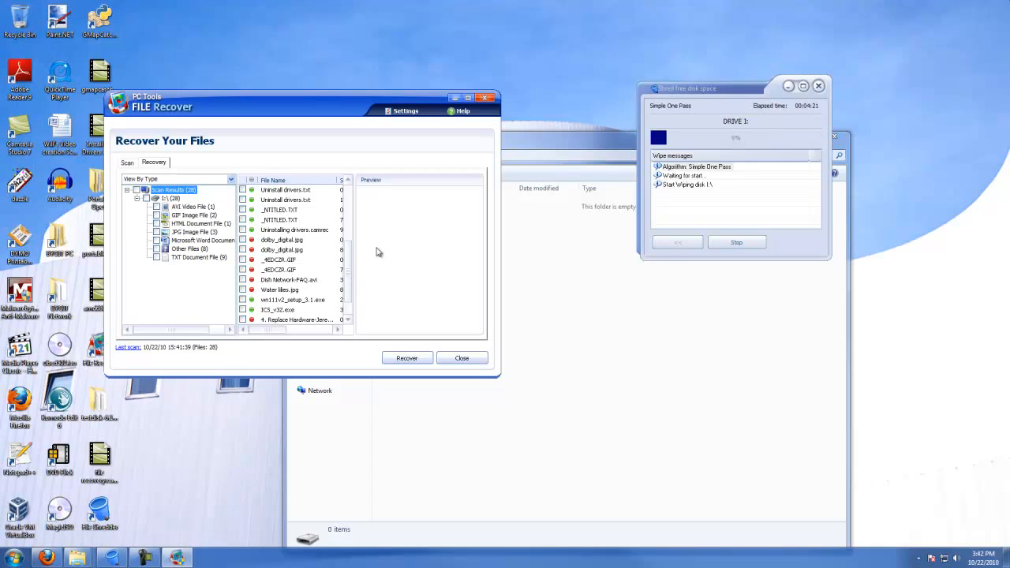
mouse_move(354, 278)
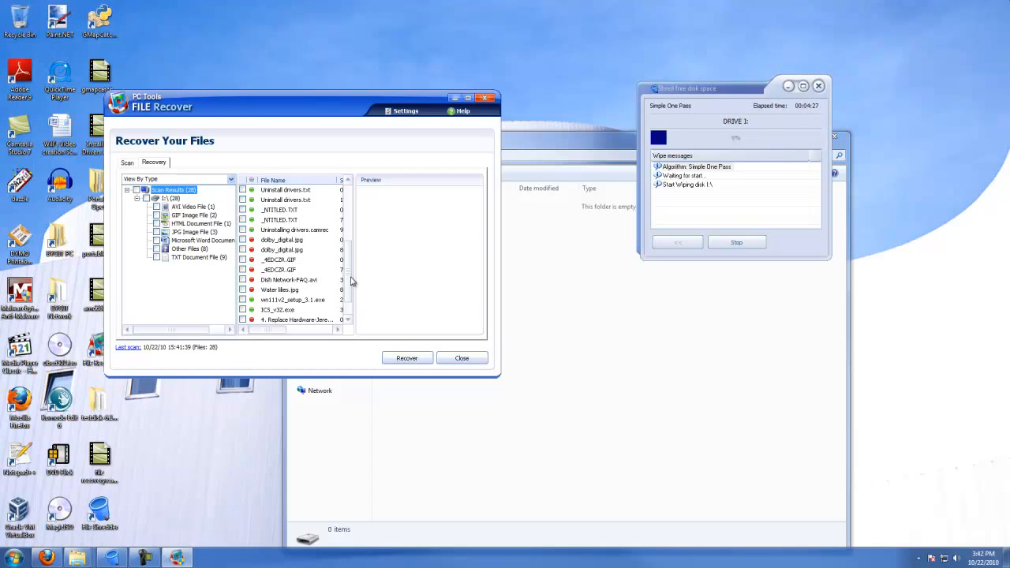
scroll("up", 3)
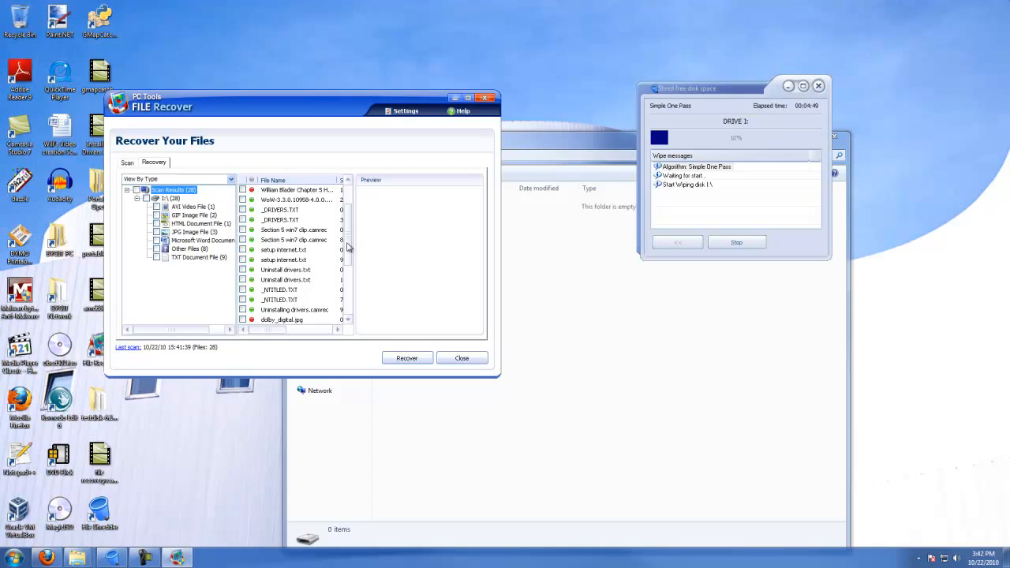
mouse_move(561, 214)
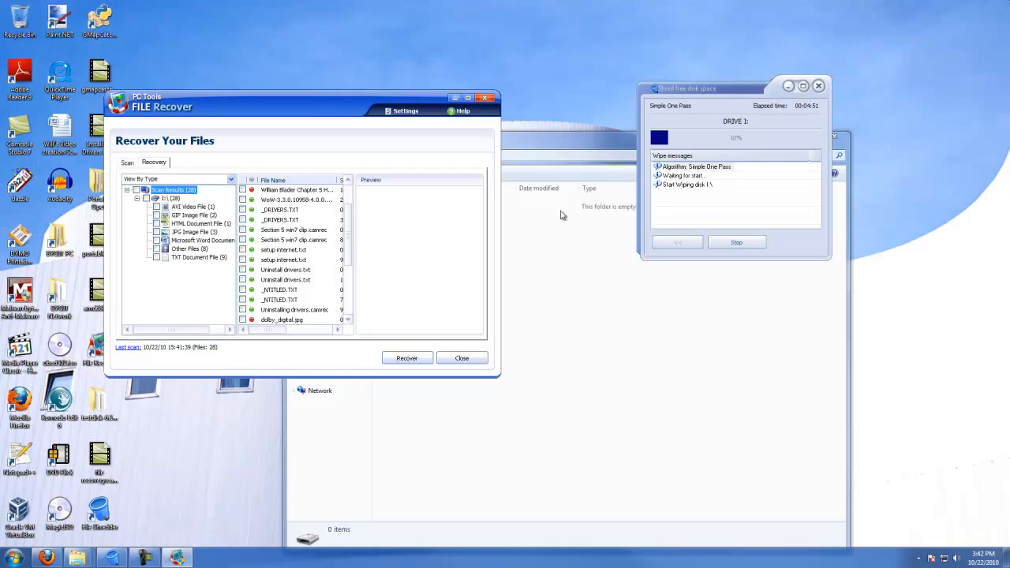
Run a new Quick Scan in File Recover and look through the 28 results.
left_click(126, 162)
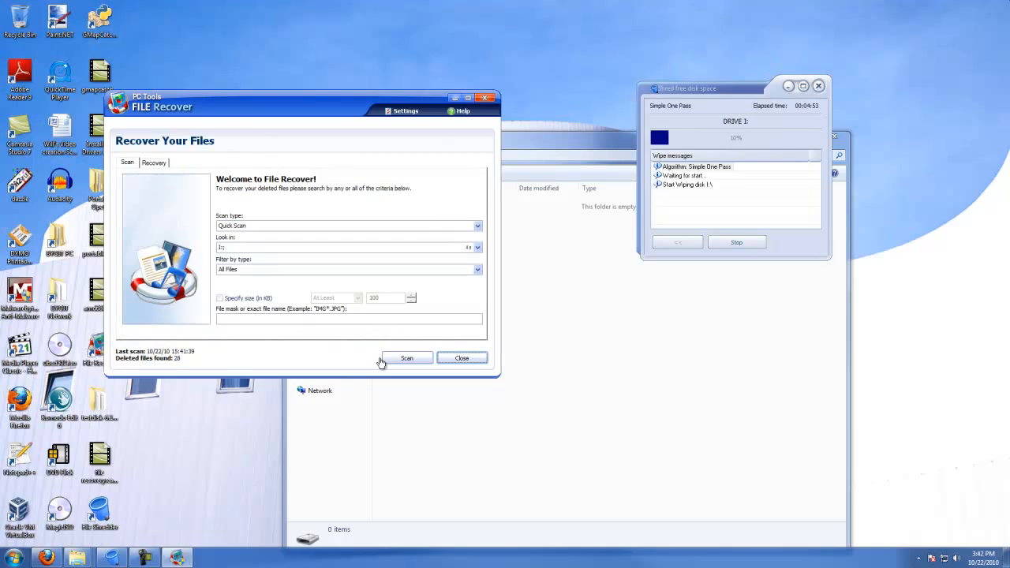
left_click(407, 357)
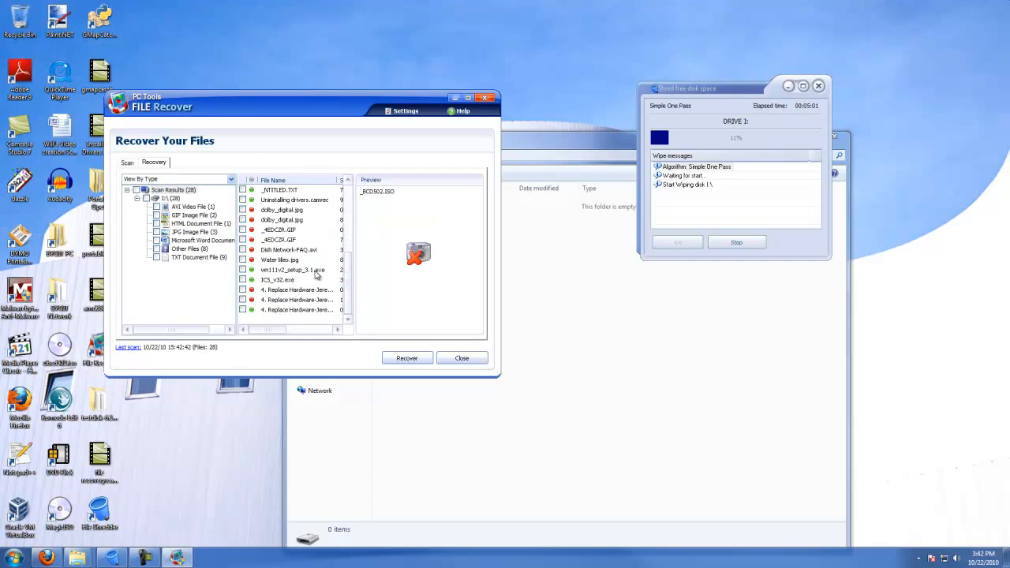
scroll("up", 3)
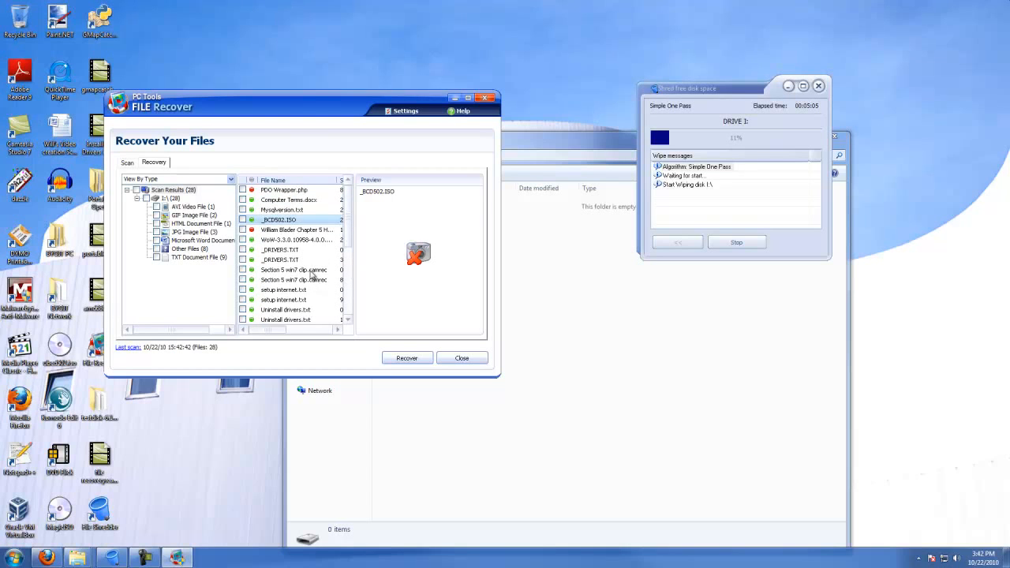
mouse_move(435, 157)
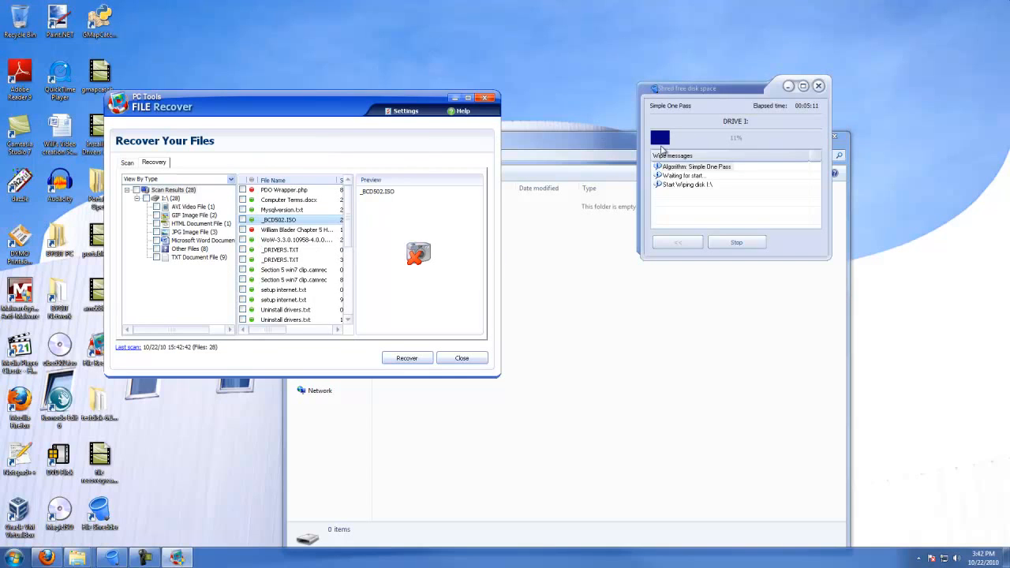
mouse_move(539, 158)
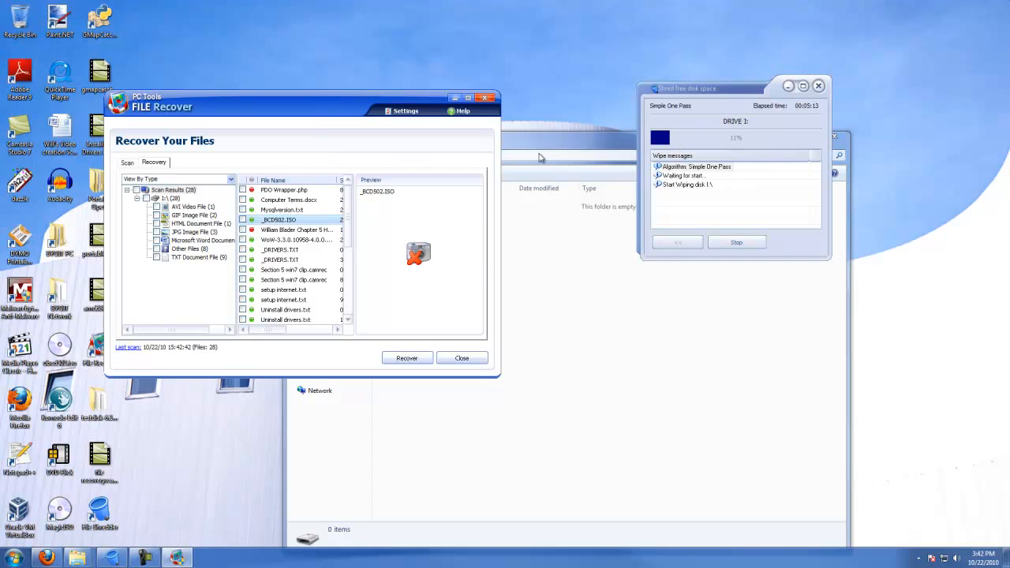
mouse_move(750, 214)
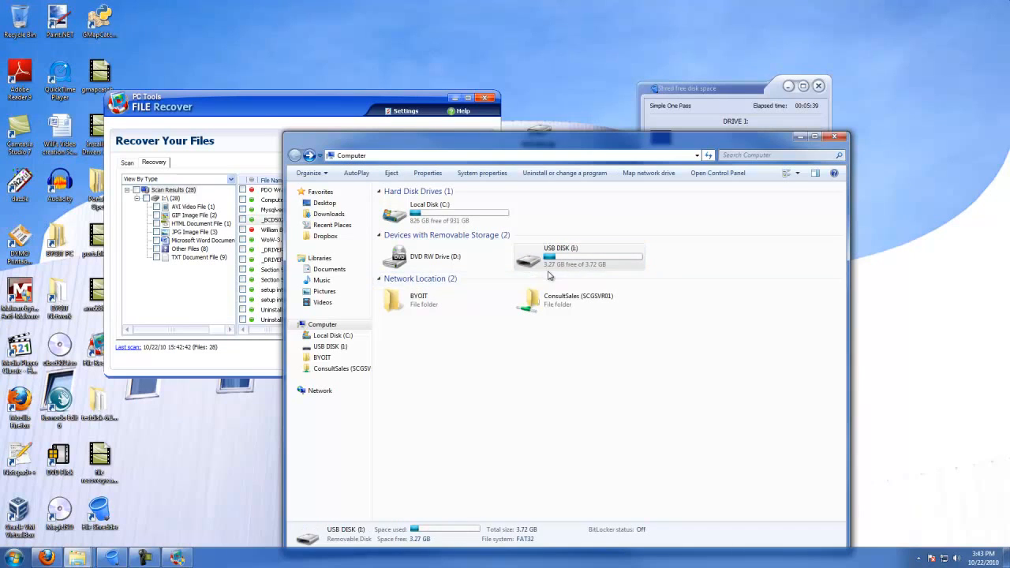
mouse_move(560, 256)
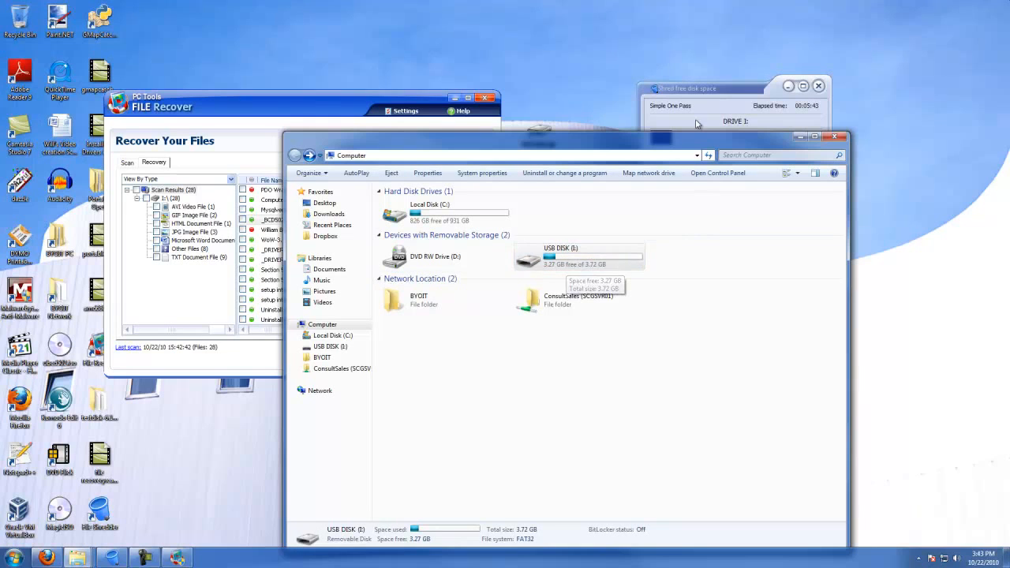
Return from Explorer's Computer view to the File Recover window.
left_click(702, 224)
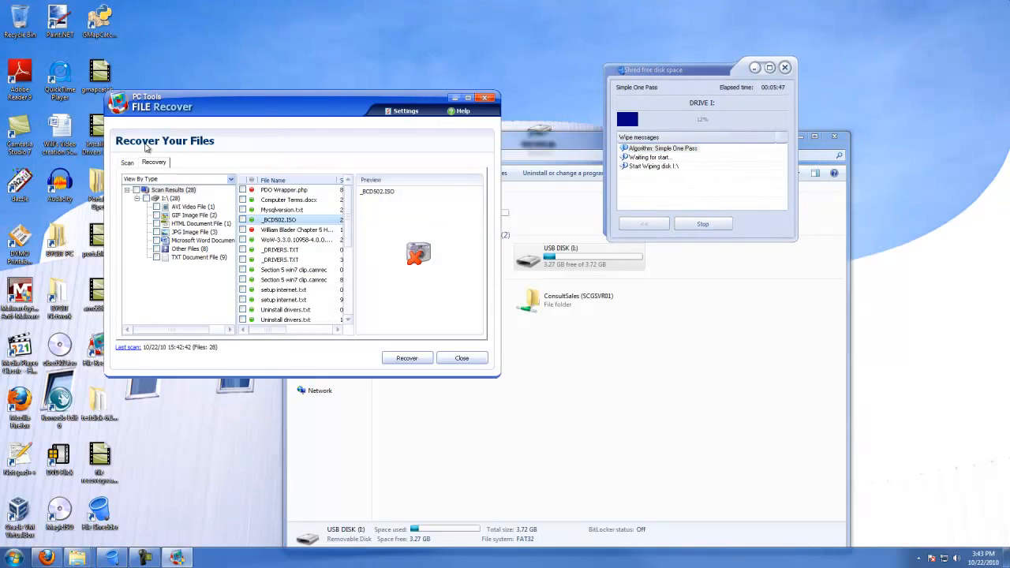
Rescan the USB disk in File Recover and scroll through the 28 deleted files listed.
left_click(126, 162)
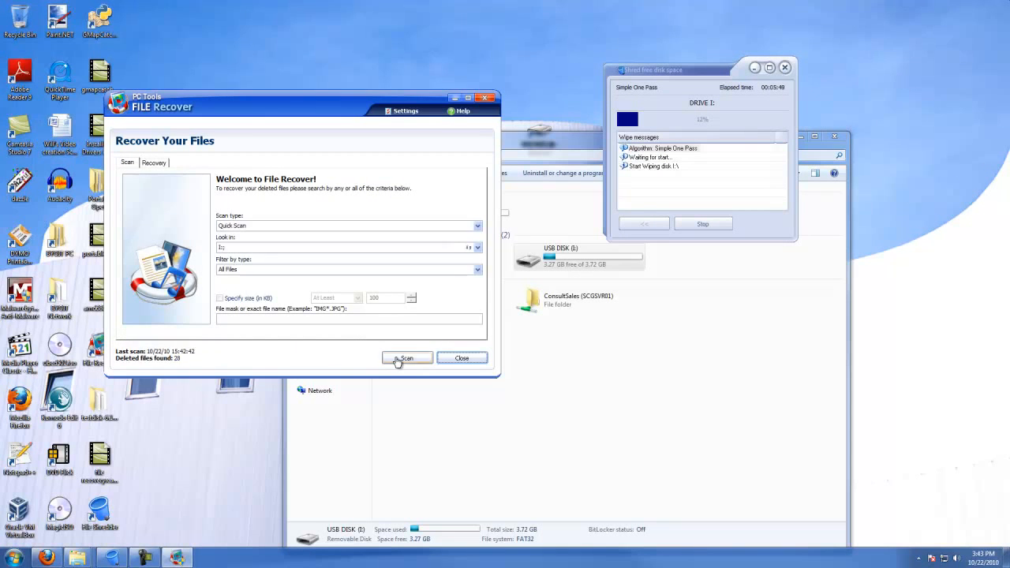
left_click(407, 356)
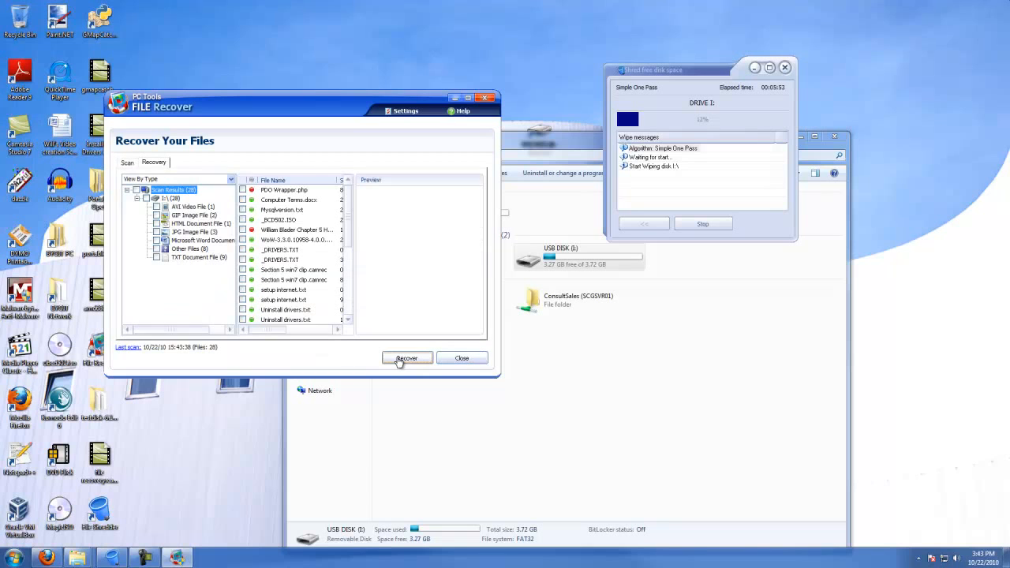
scroll("down", 3)
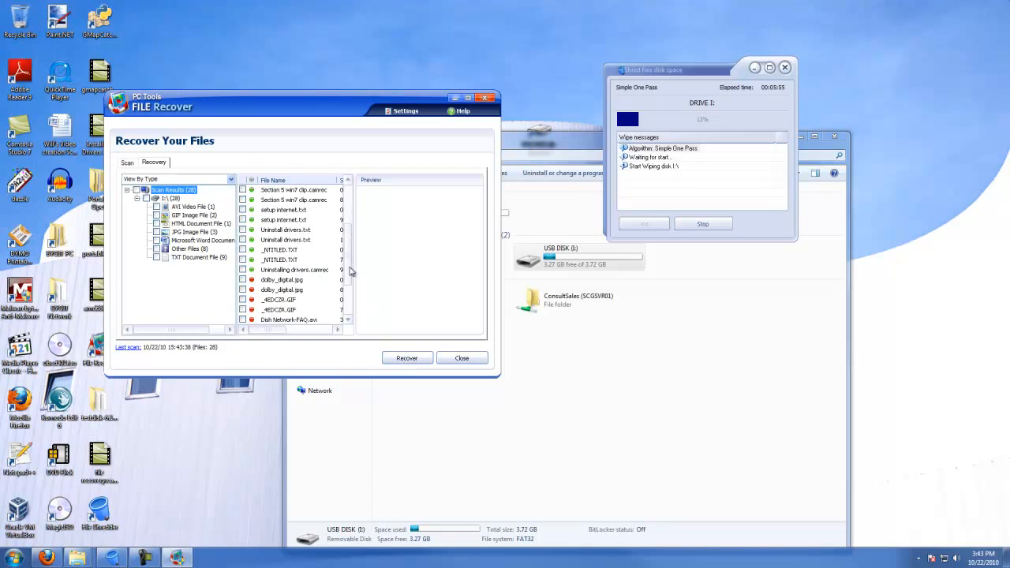
scroll("down", 3)
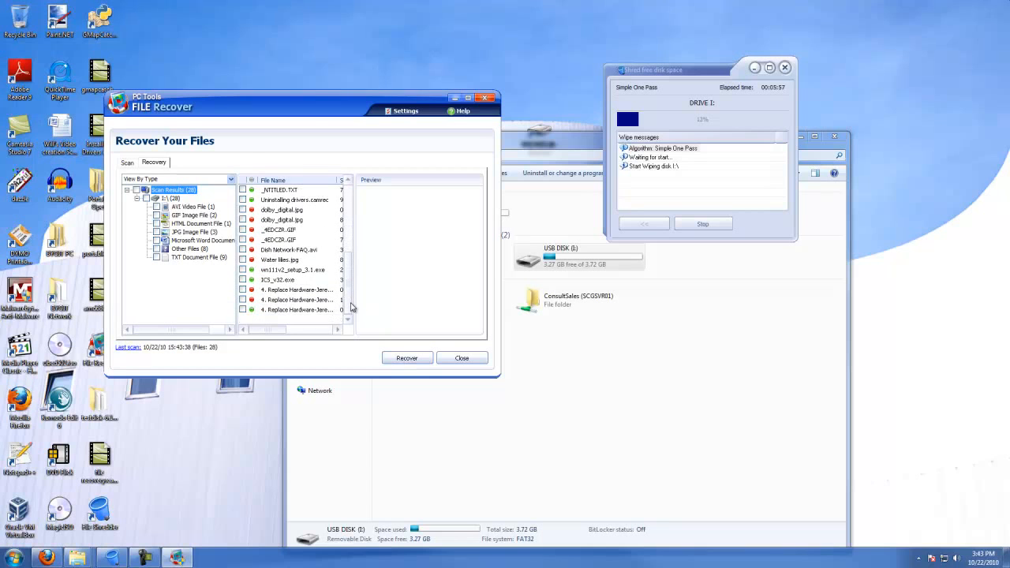
mouse_move(741, 265)
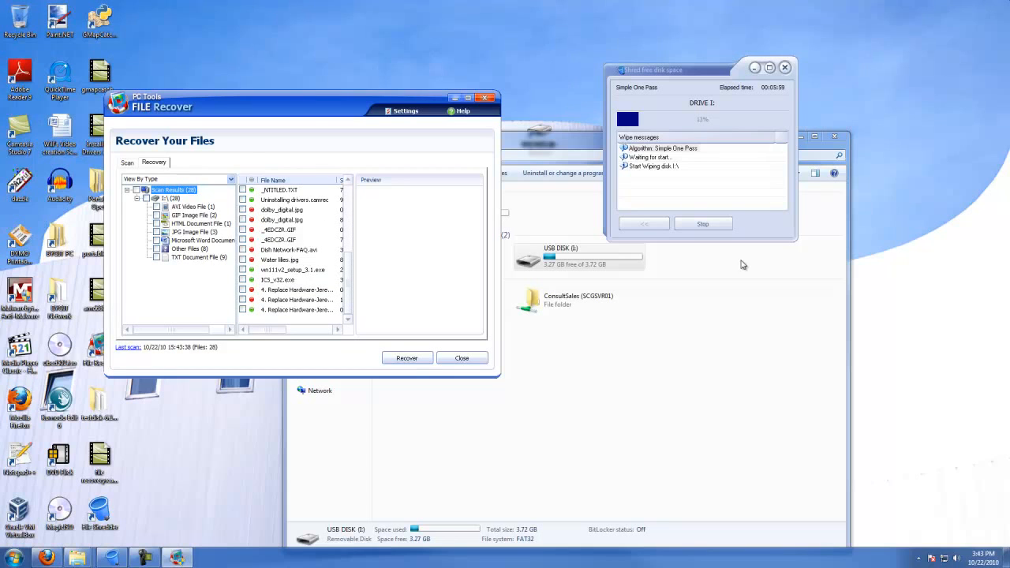
Stop the running wipe and choose DoD 5220-22.M as the free-space wipe algorithm.
left_click(700, 224)
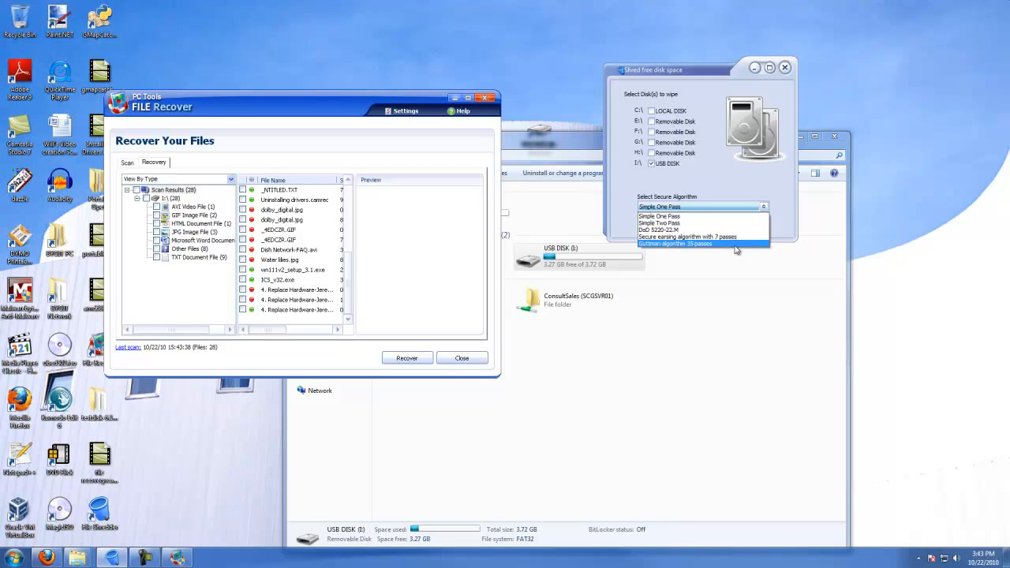
mouse_move(701, 230)
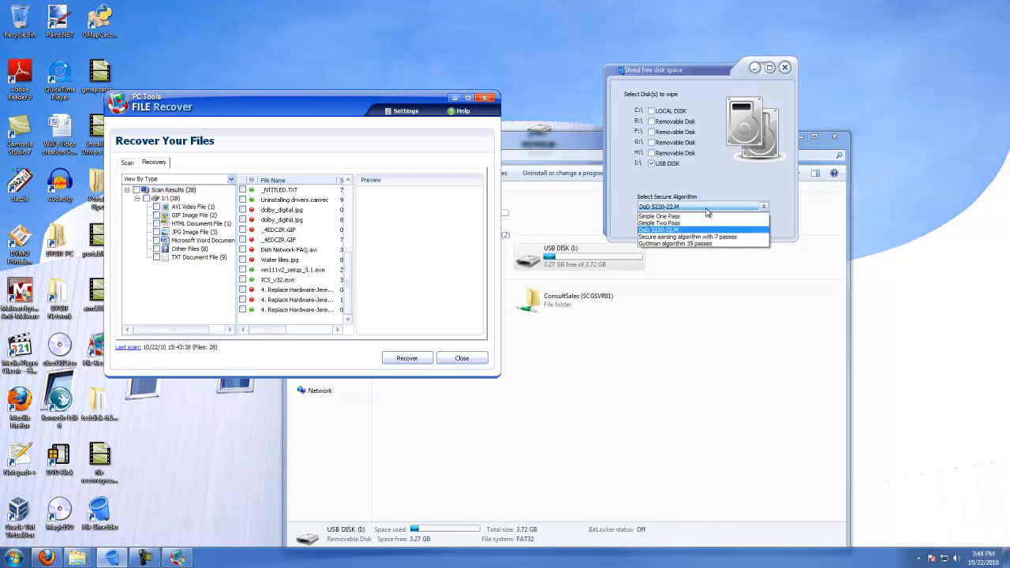
mouse_move(678, 216)
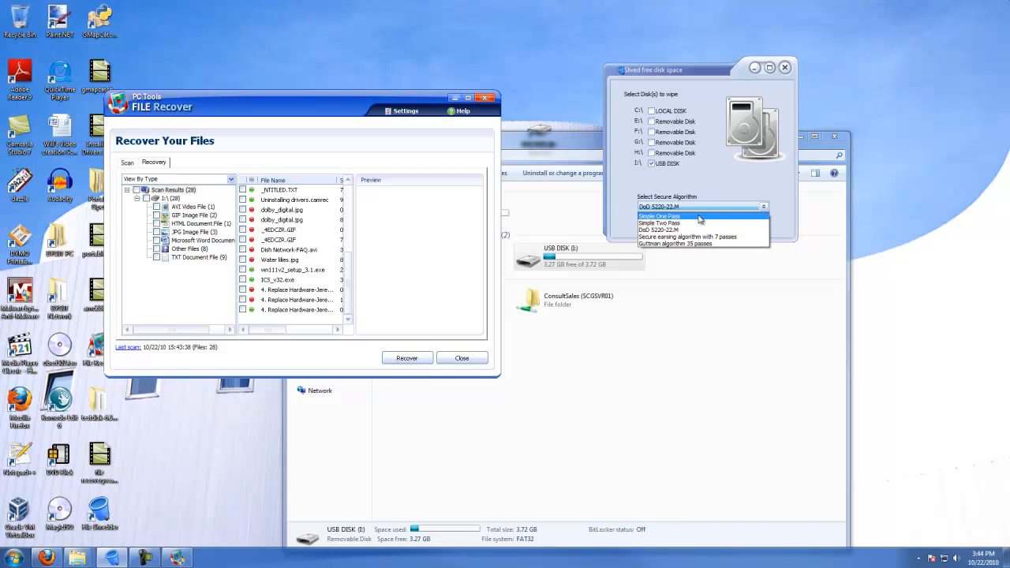
mouse_move(660, 223)
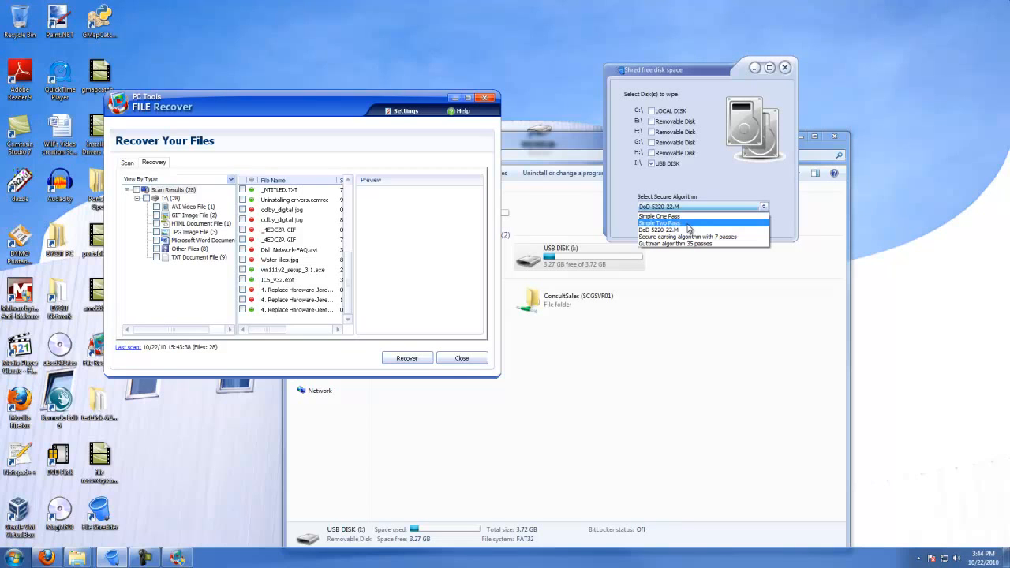
left_click(657, 230)
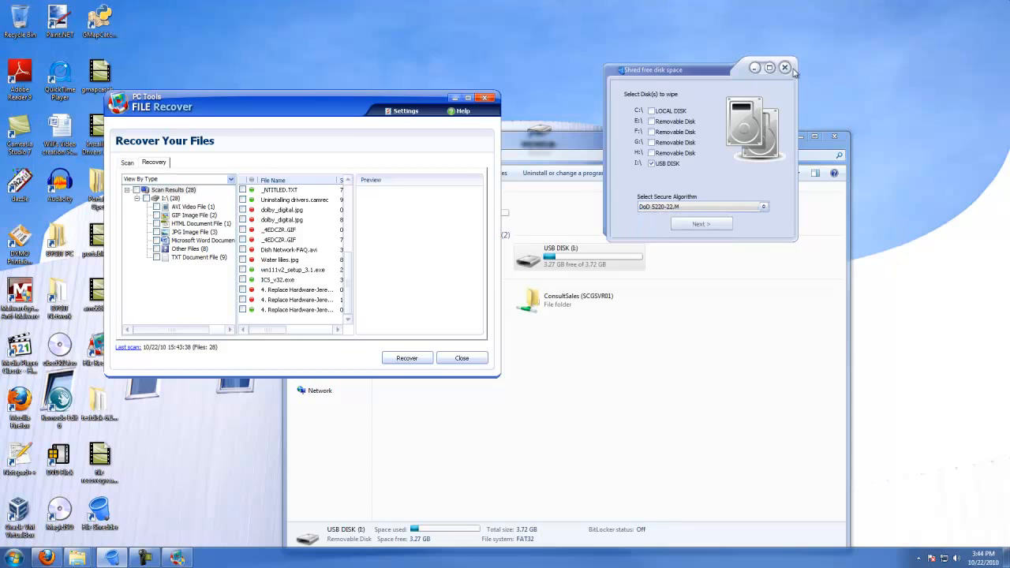
Close File Shredder's windows and mark all 28 found files for recovery in File Recover.
left_click(784, 68)
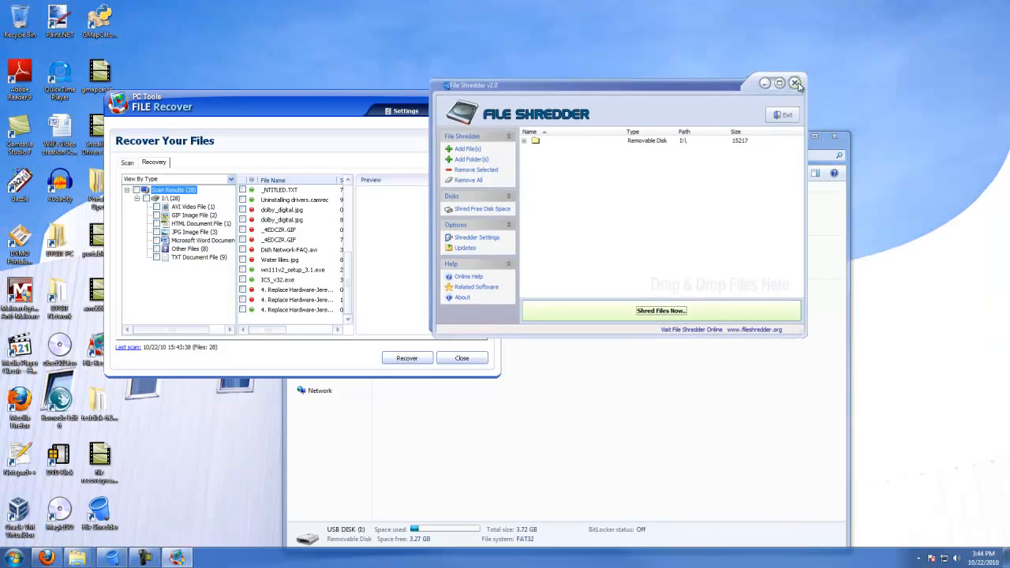
left_click(795, 85)
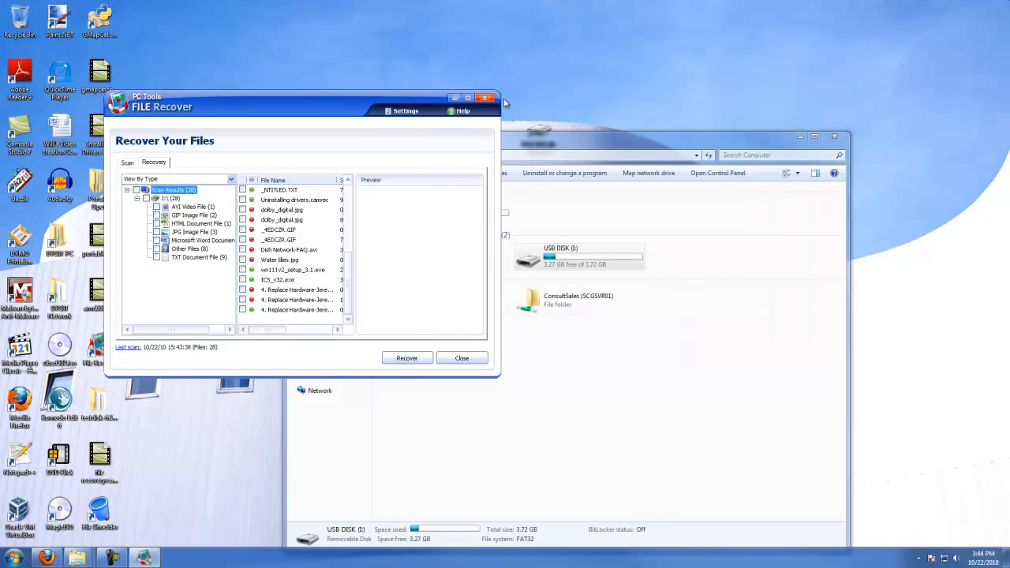
left_click(145, 189)
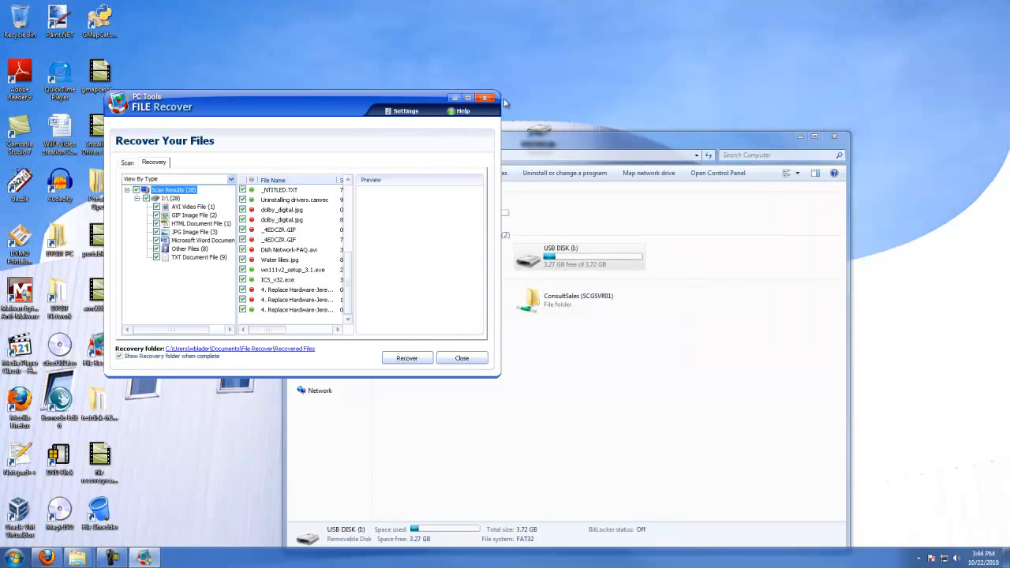